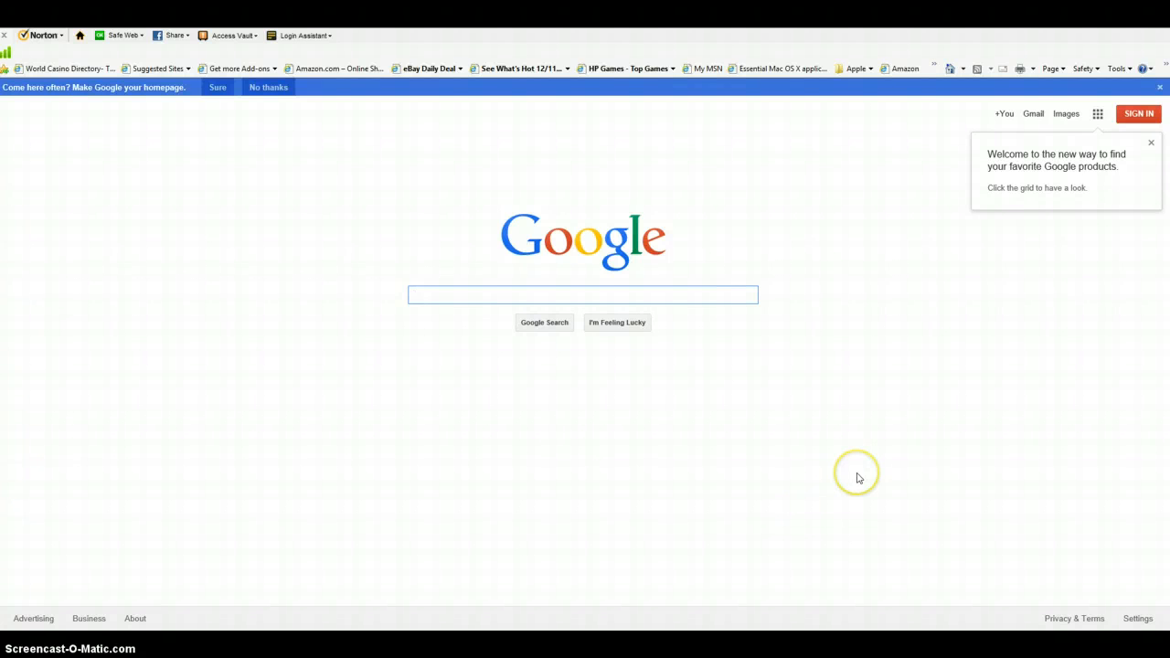
pyautogui.moveTo(860, 477)
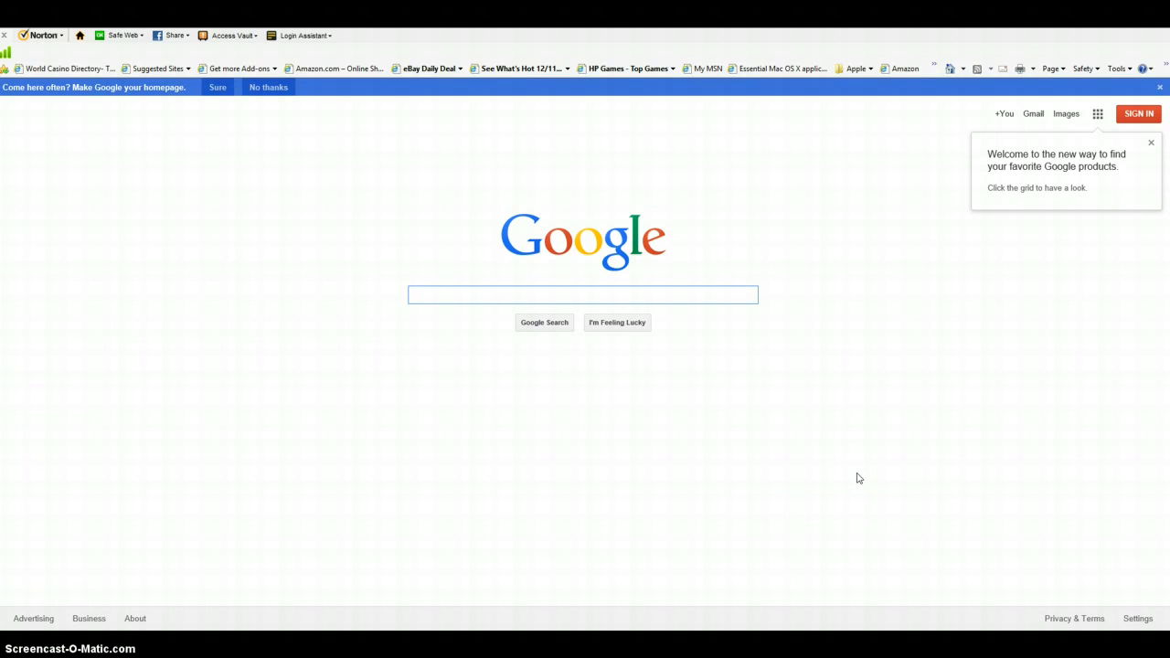
# Step: Reach the Google Accounts sign-in form and activate the Email field
pyautogui.click(582, 294)
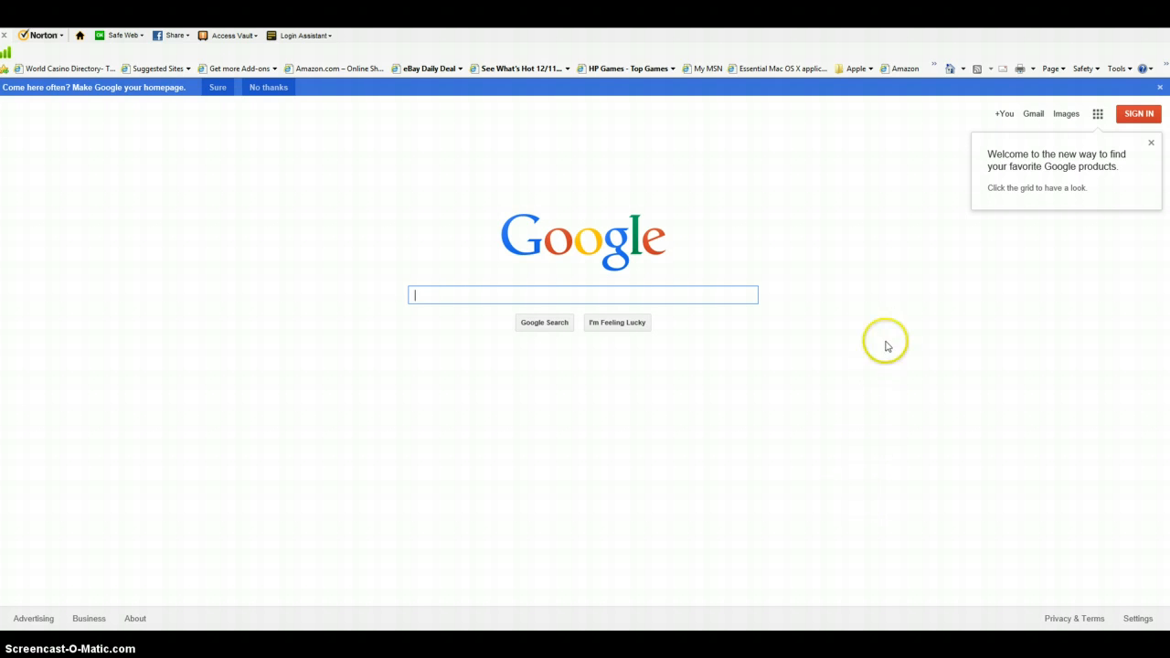
pyautogui.moveTo(417, 161)
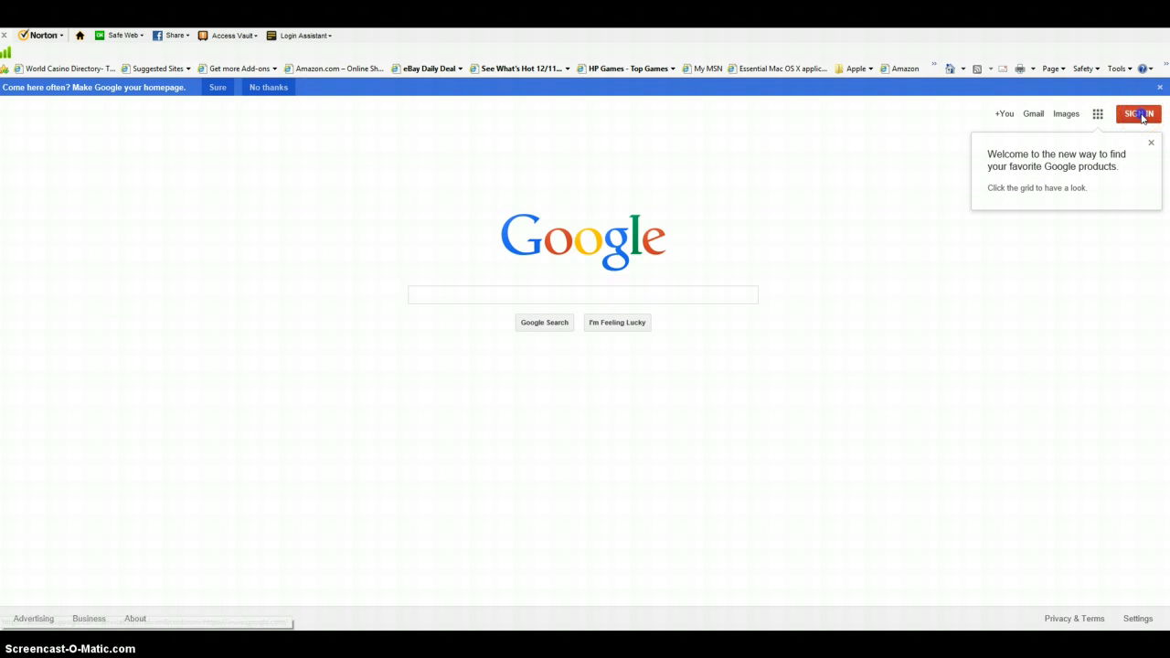
pyautogui.click(1137, 114)
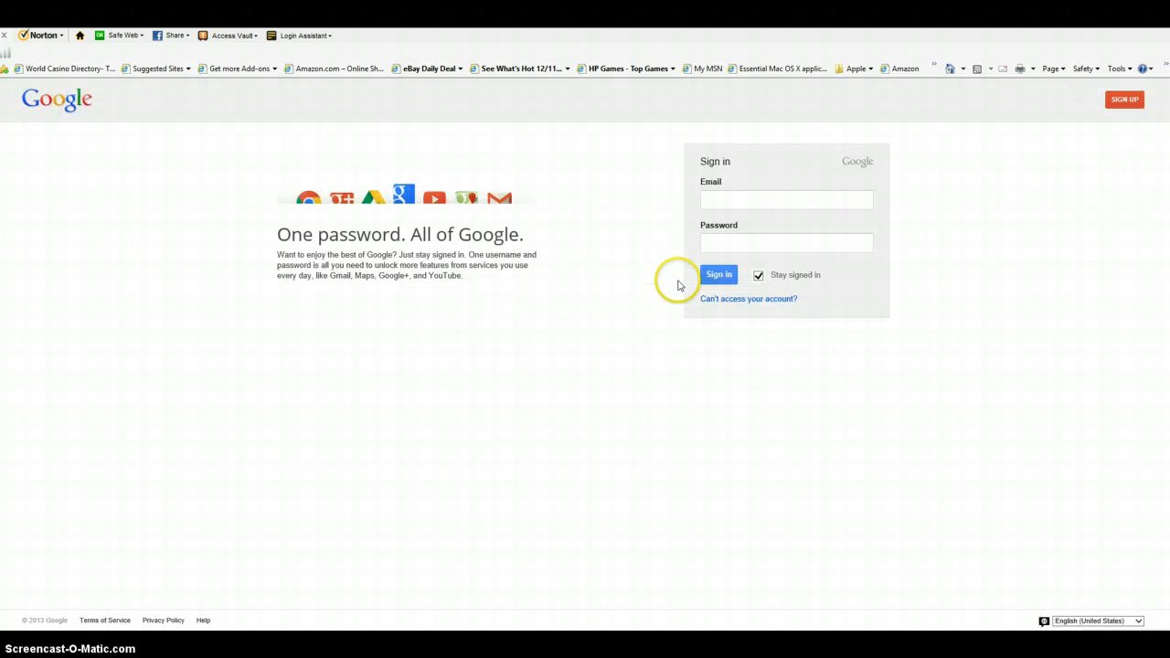
pyautogui.click(786, 200)
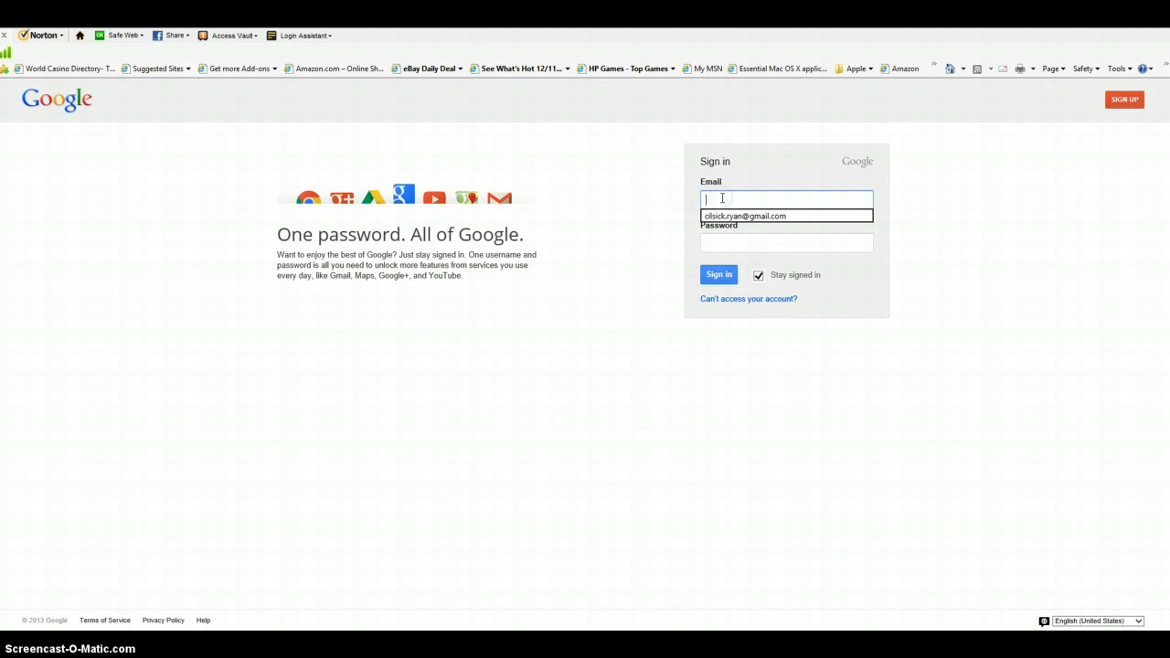
pyautogui.click(719, 275)
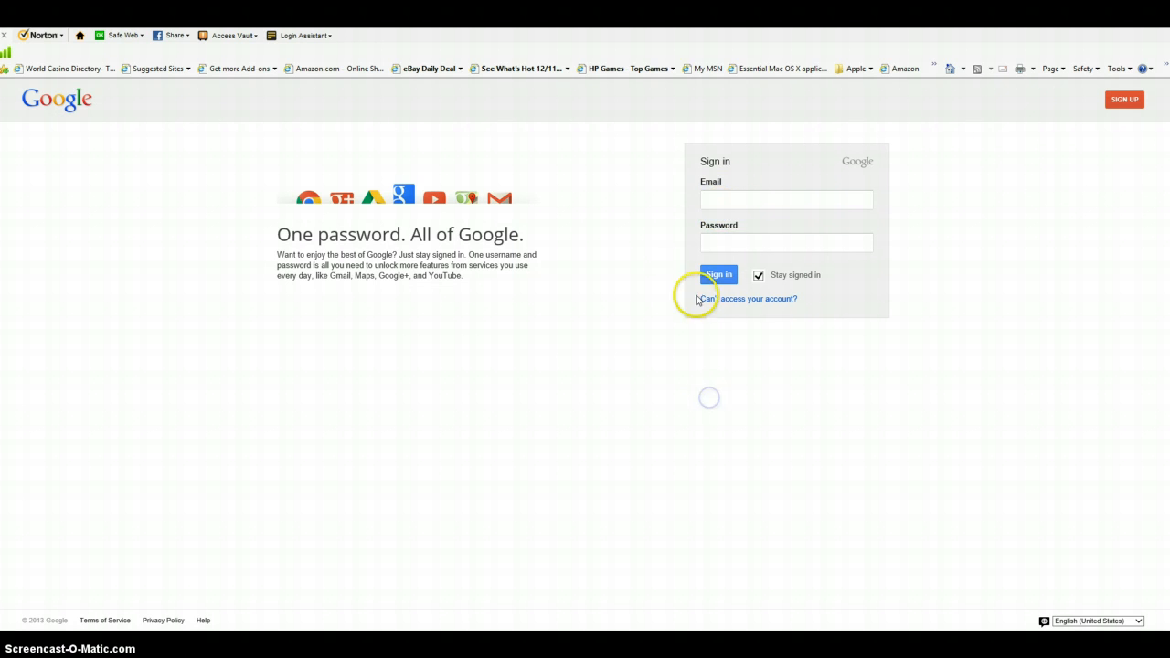
pyautogui.click(786, 199)
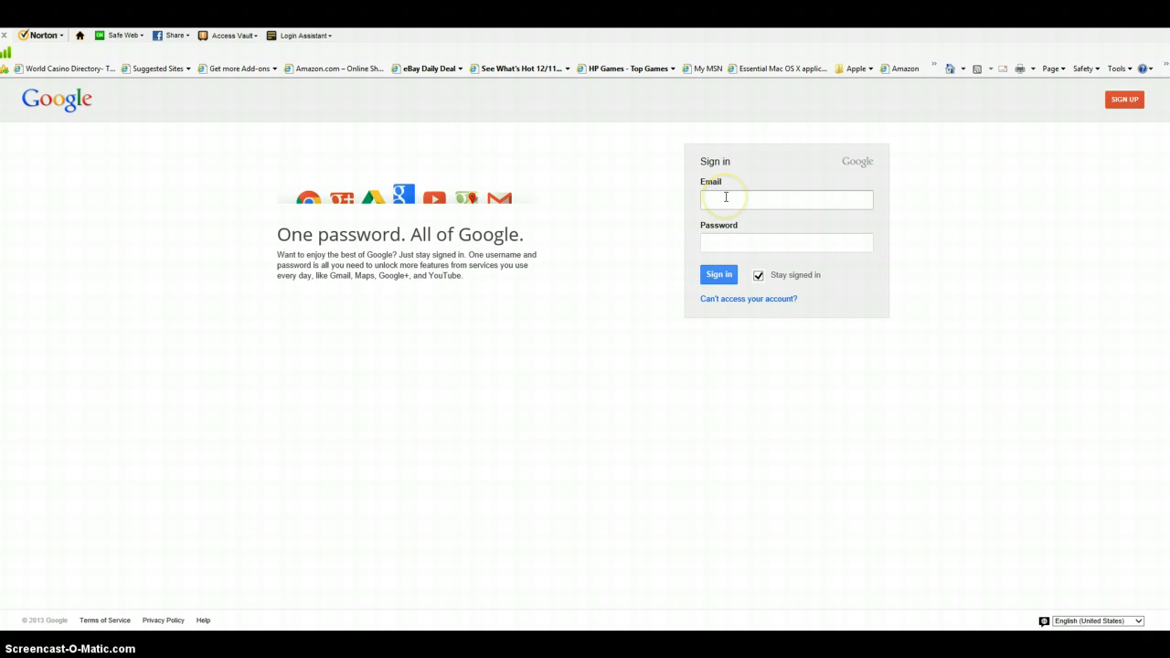
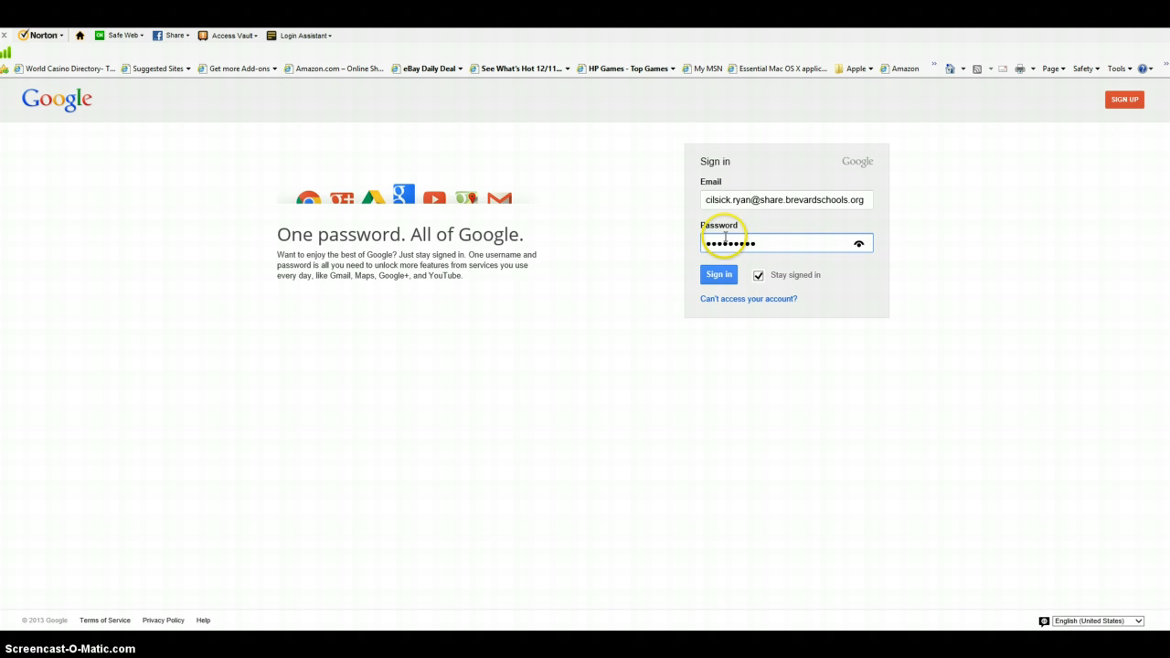
# Step: Enter the school email address 'cilsi...share.brev...' and the password into the sign-in form
pyautogui.click(719, 274)
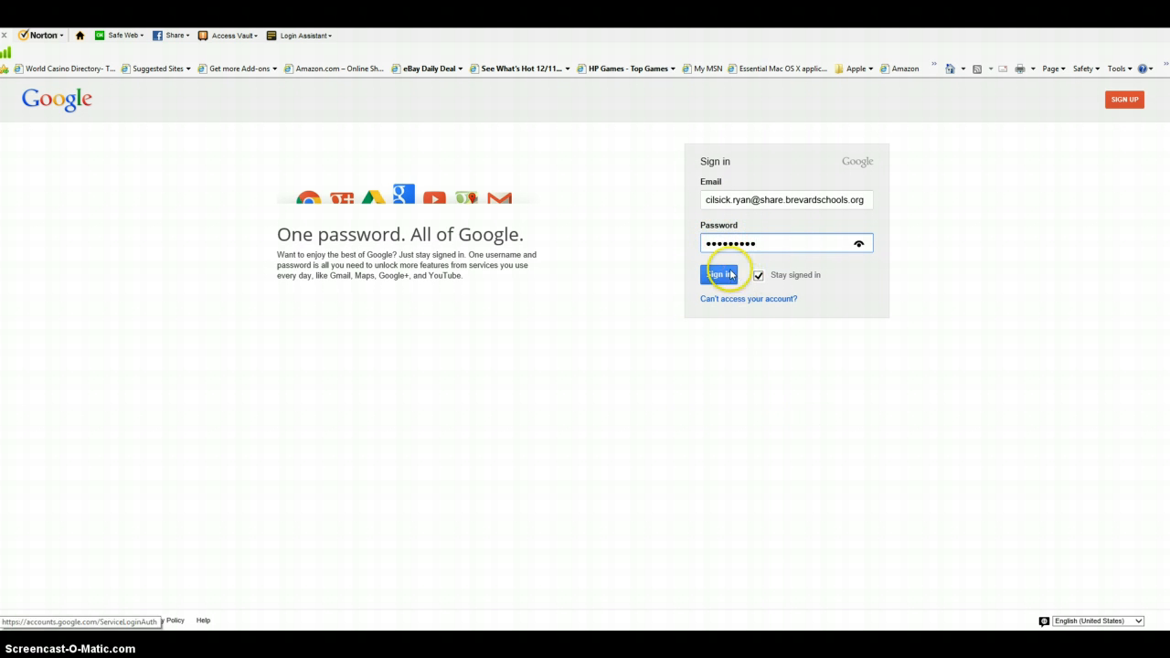
# Step: Submit the sign-in, bringing up the Windows Security prompt for the suggested school account
pyautogui.click(719, 274)
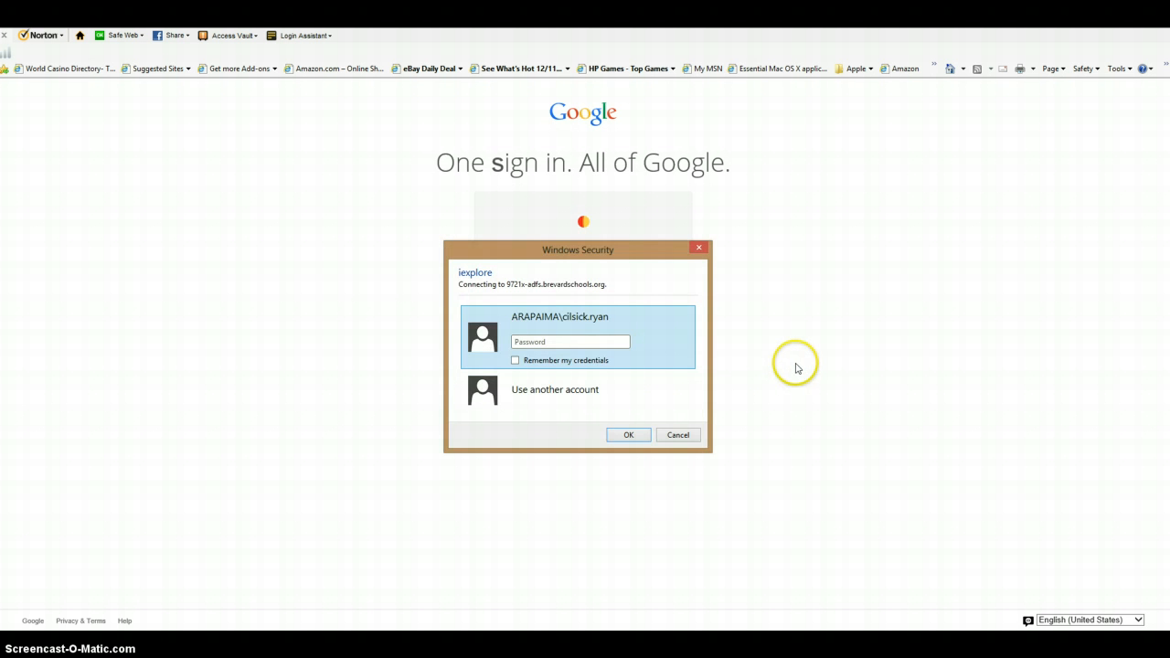
pyautogui.click(570, 342)
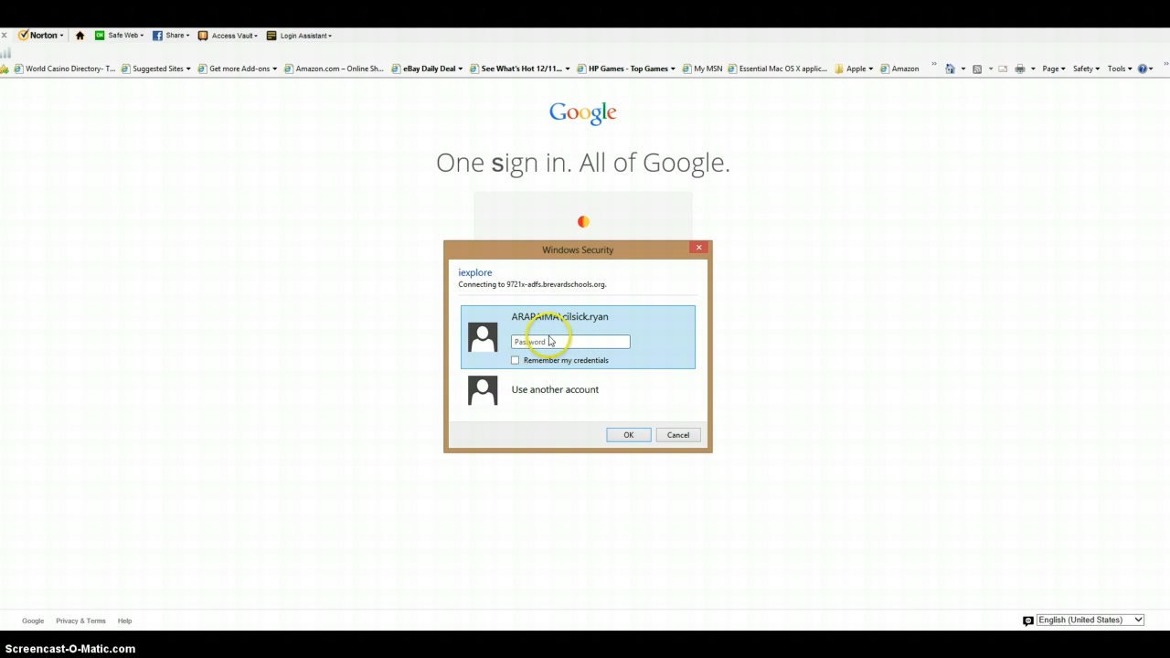
pyautogui.moveTo(520, 329)
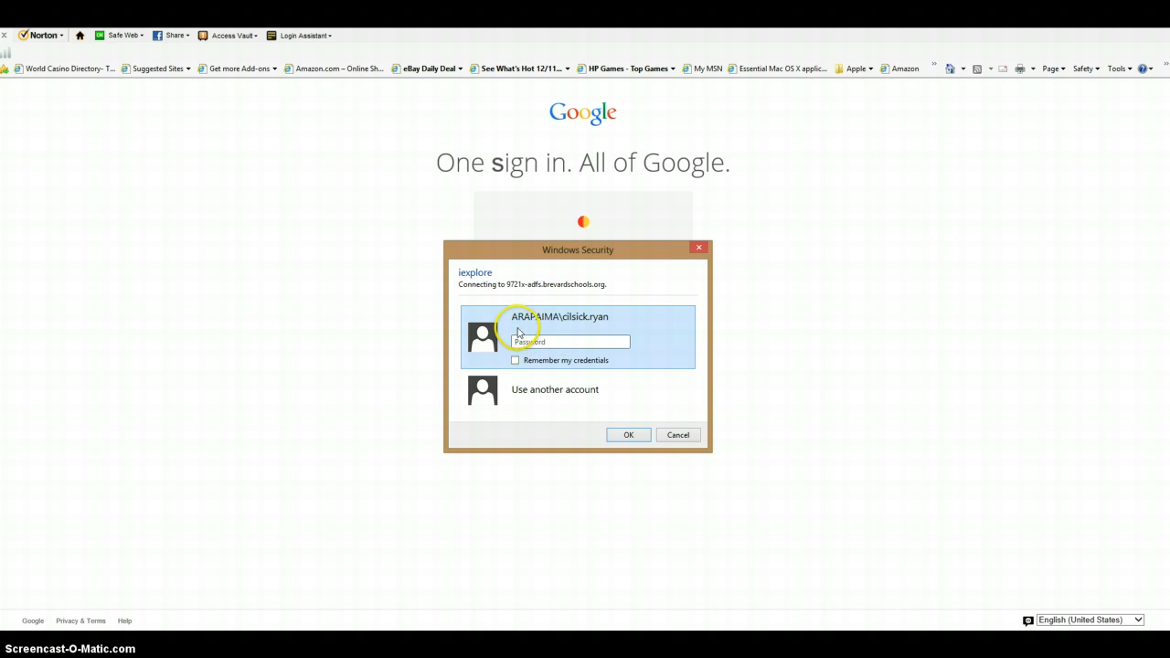
pyautogui.moveTo(559, 326)
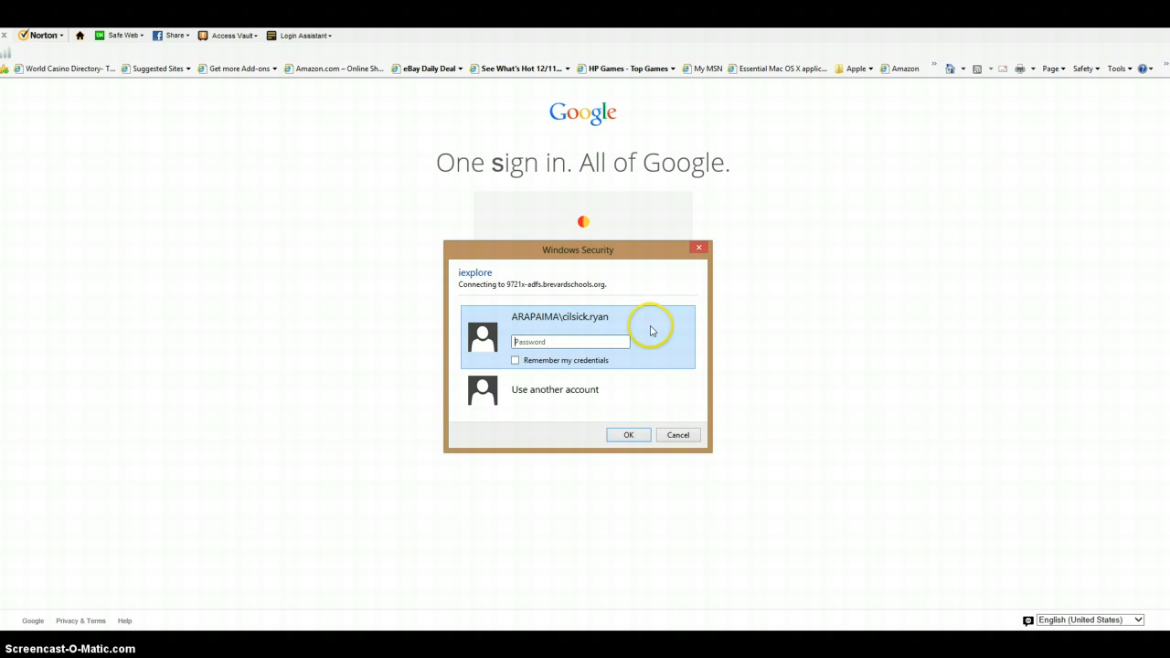
pyautogui.moveTo(662, 338)
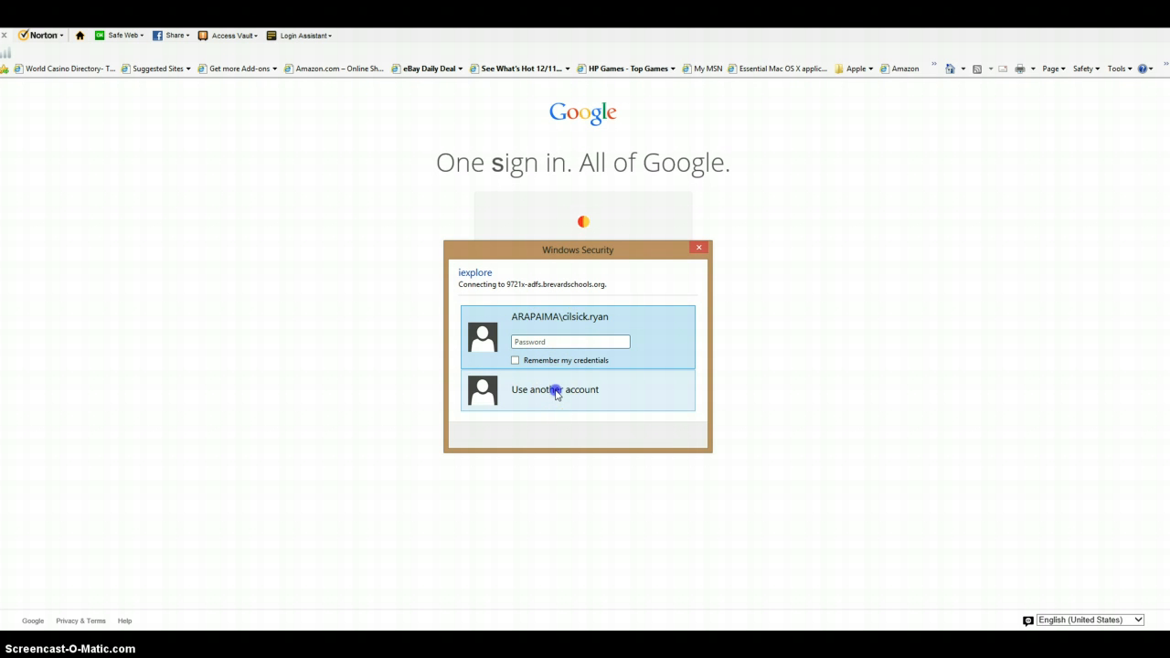
pyautogui.click(556, 390)
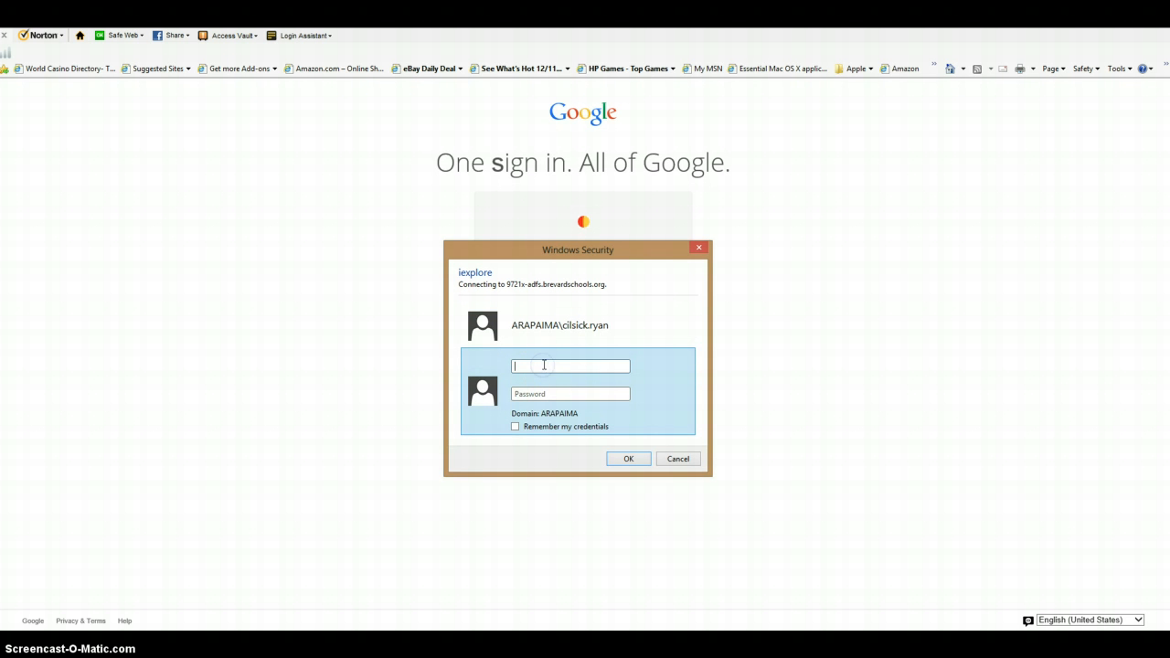
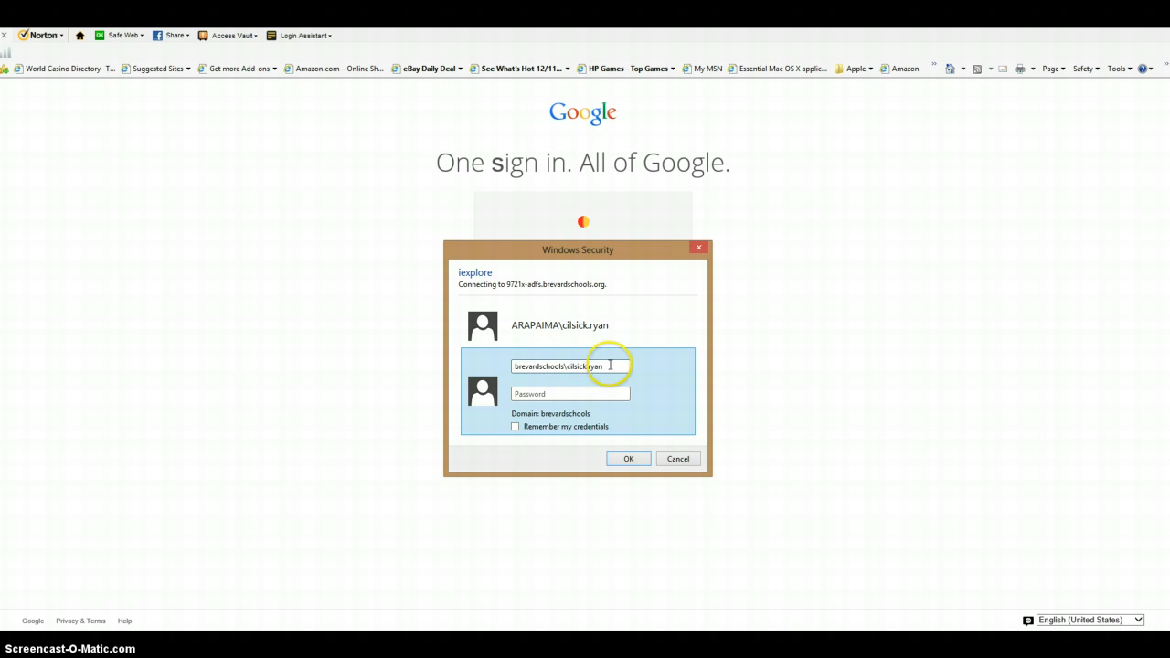
# Step: Enter the masked password and submit the credentials to the school server
pyautogui.click(571, 395)
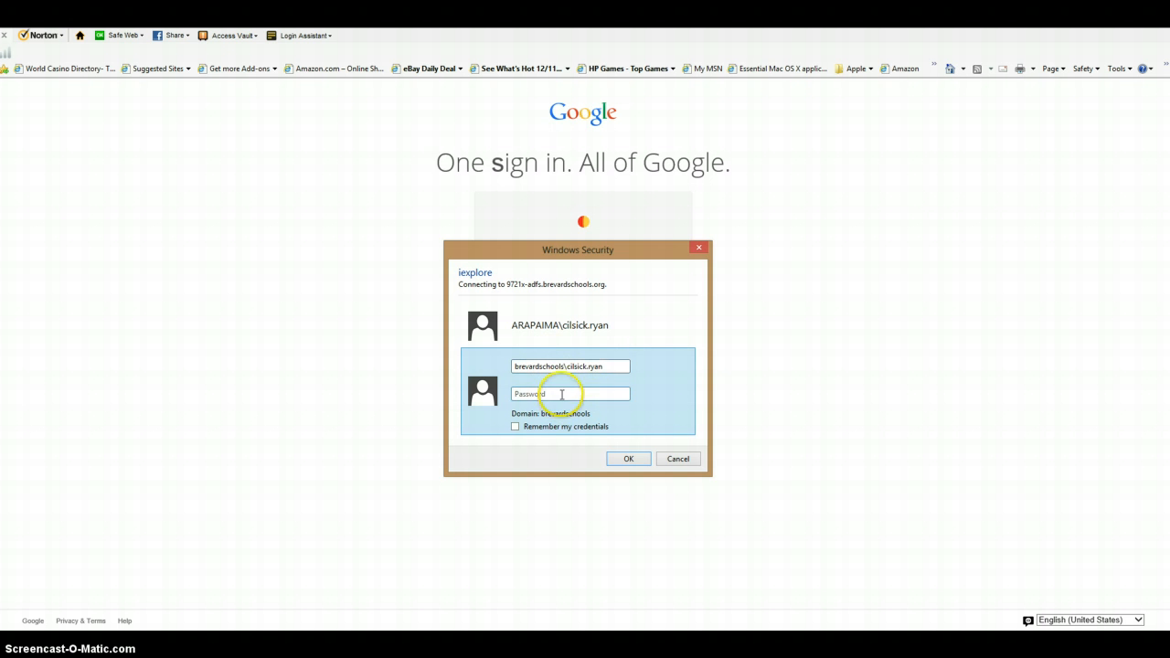
pyautogui.write('••••')
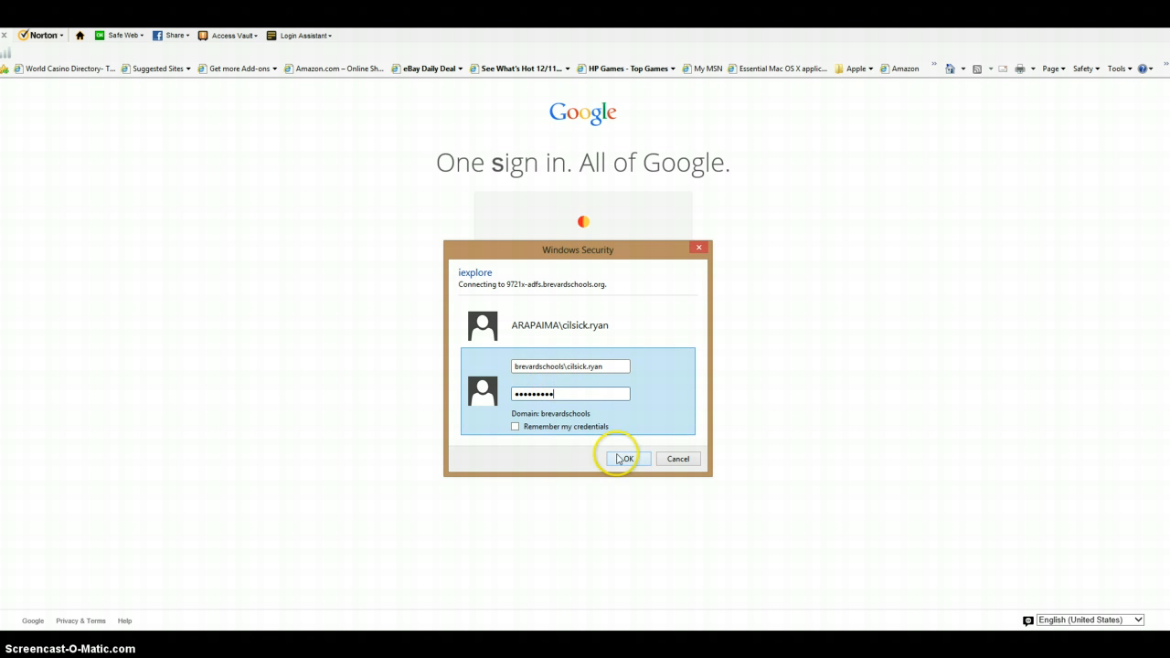
pyautogui.click(626, 459)
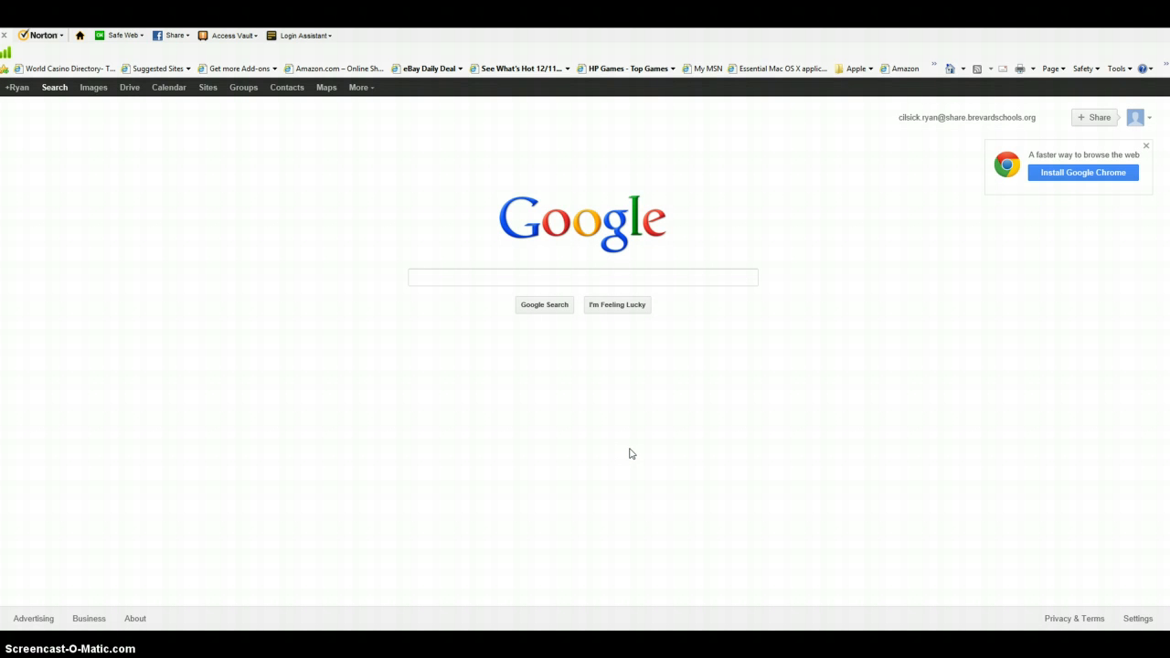
# Step: Activate the search box on the signed-in Google homepage
pyautogui.click(581, 278)
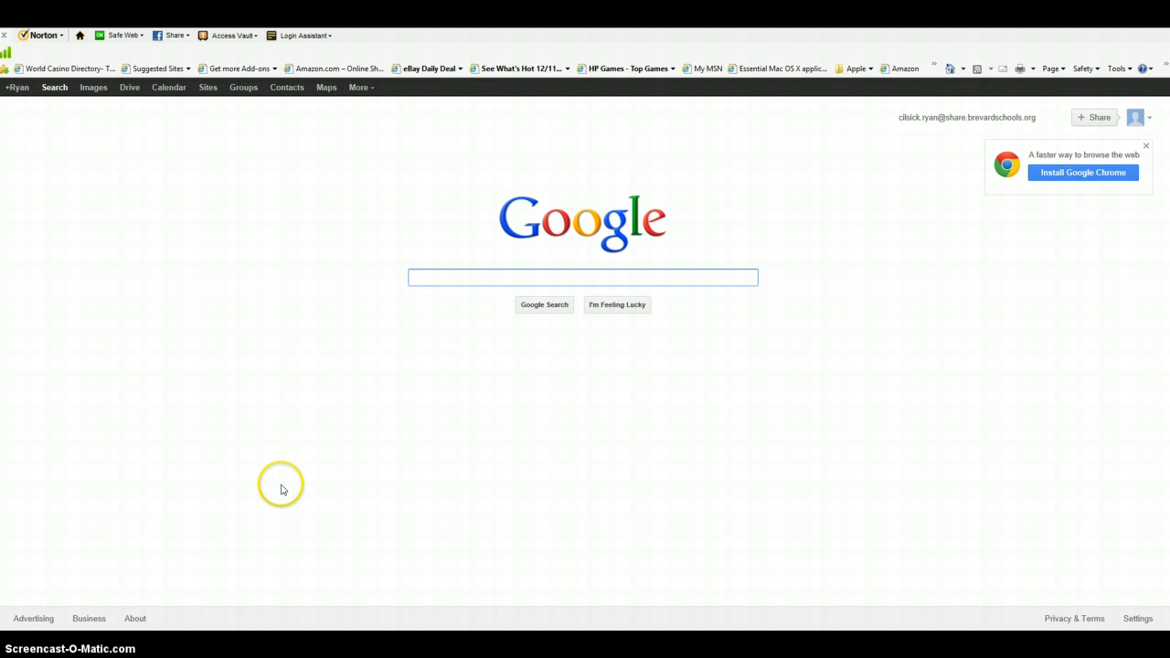
pyautogui.click(582, 278)
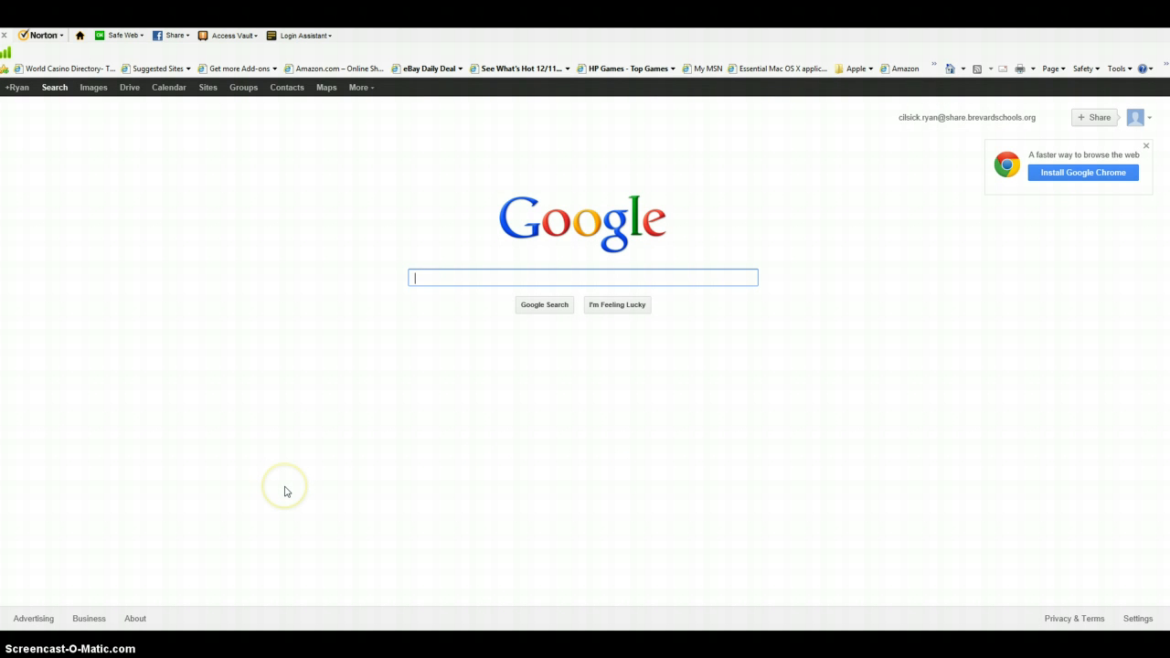
pyautogui.moveTo(179, 537)
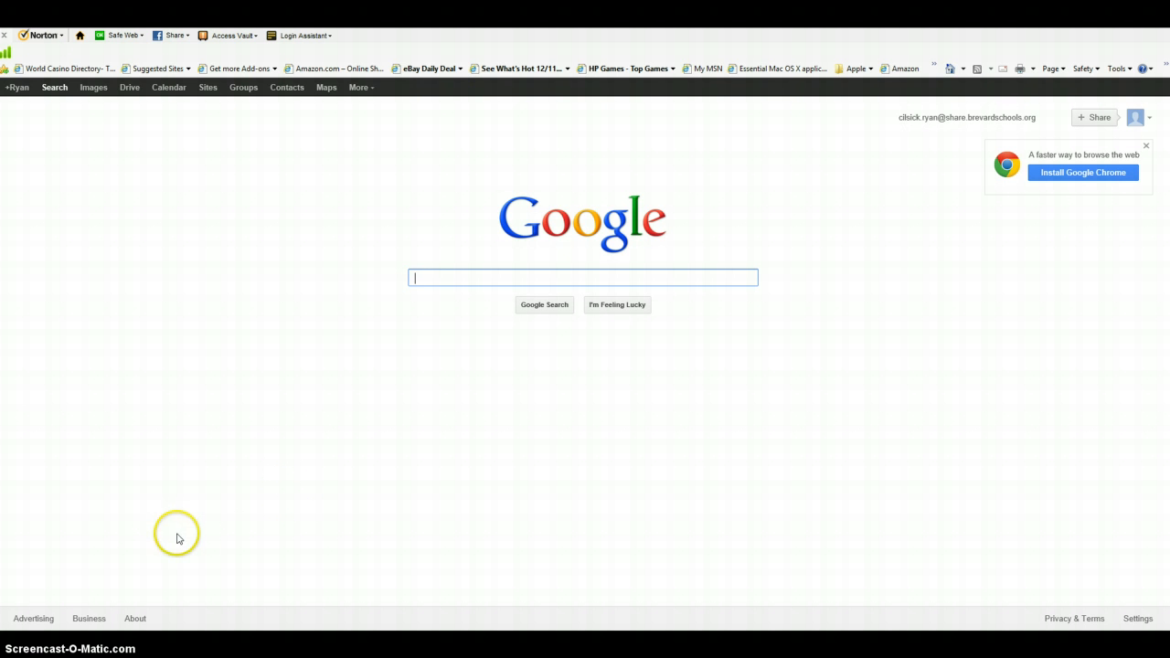